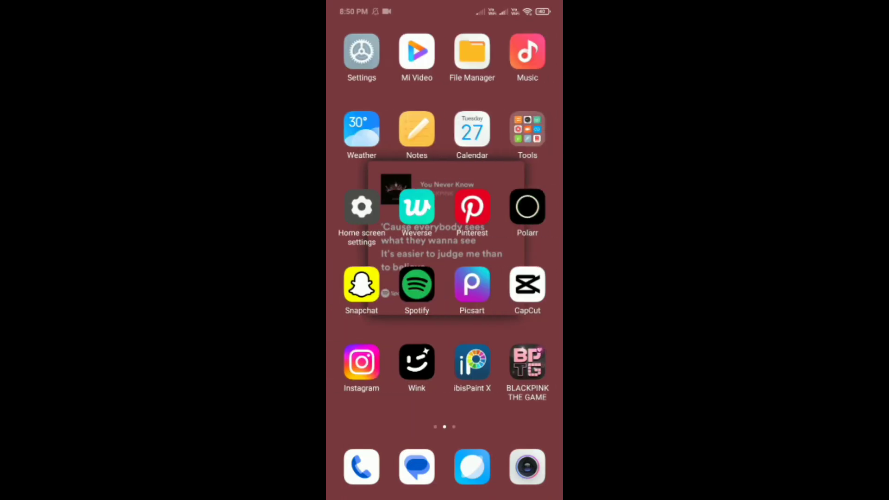
- Launch Instagram, go to the profile, and reach the privacy and interaction options in Settings and privacy
left_click(361, 363)
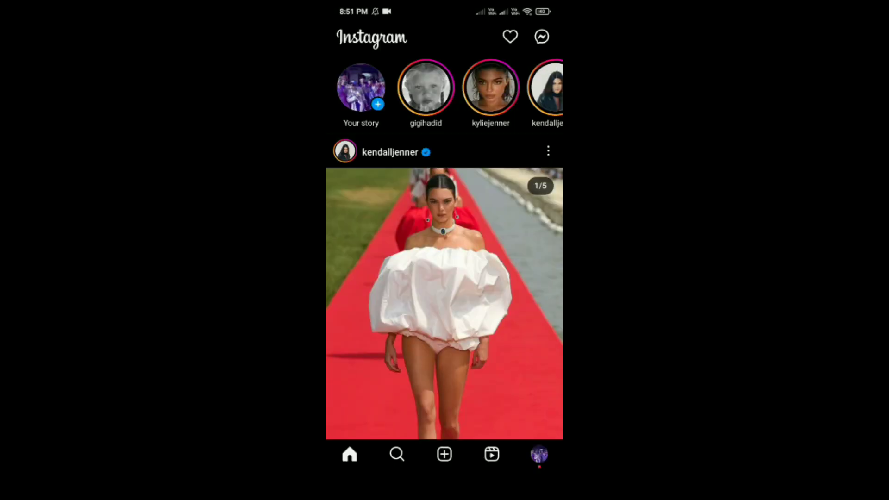
left_click(539, 454)
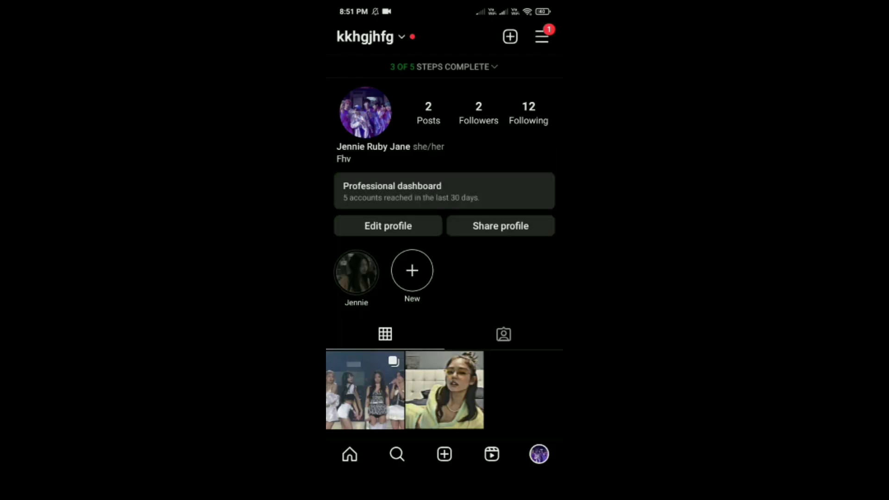
left_click(541, 36)
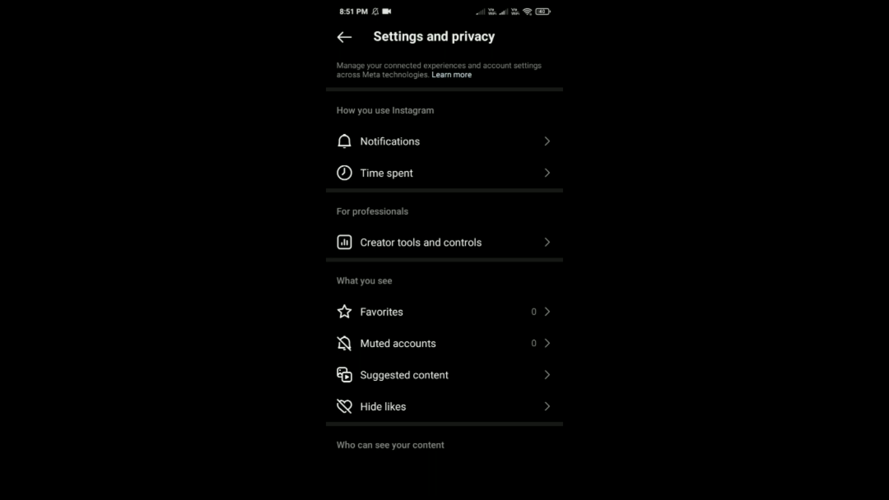
scroll("down", 3)
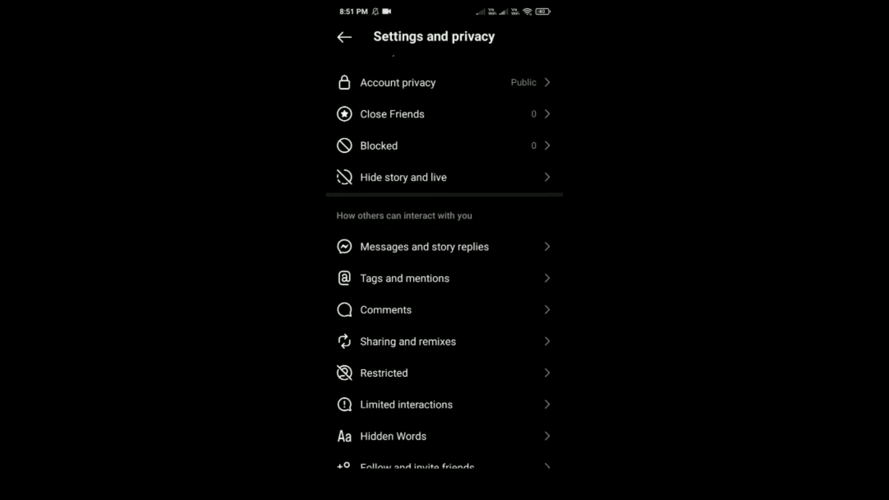
- Search the Restricted accounts page for a username starting with 'gj'
left_click(384, 373)
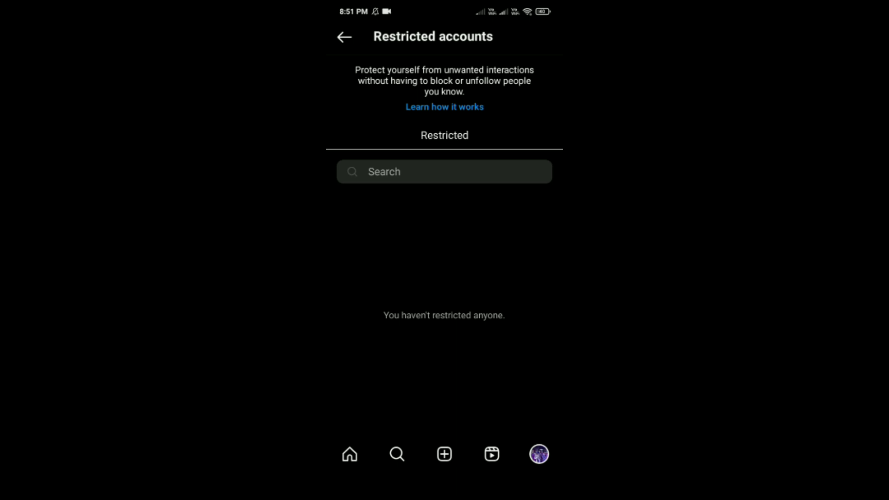
type("gj")
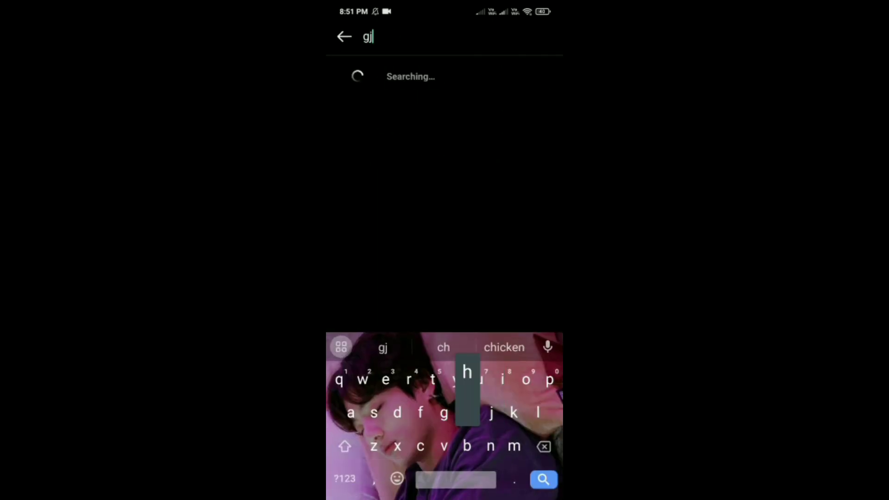